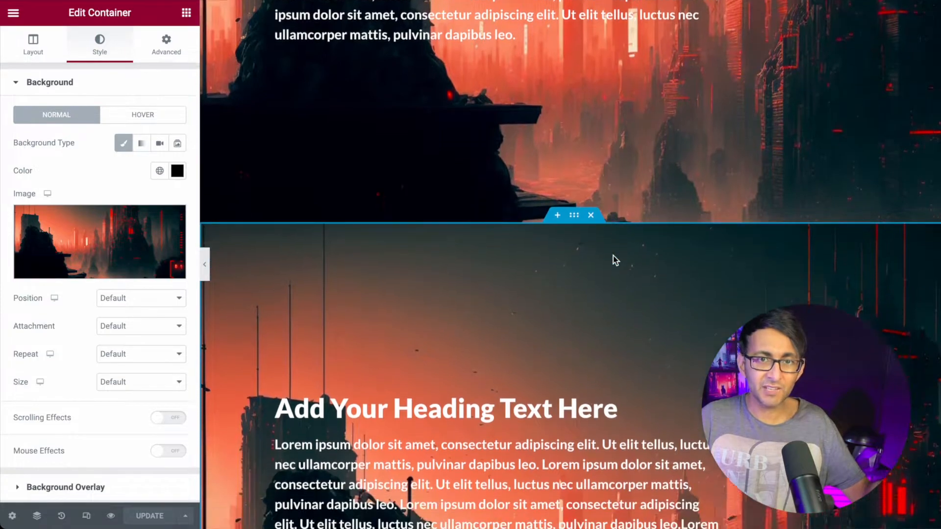
Select the container and set its background Attachment to Fixed
scroll(down, 3)
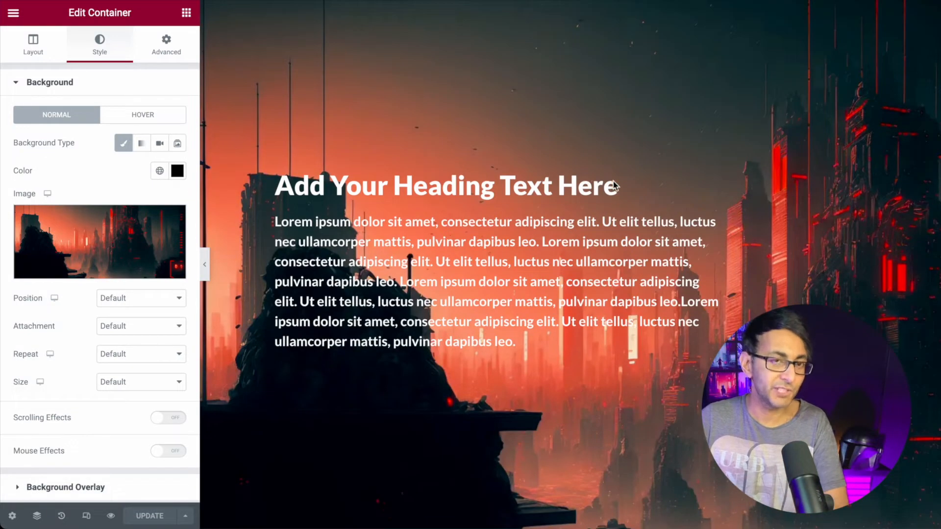
click(176, 171)
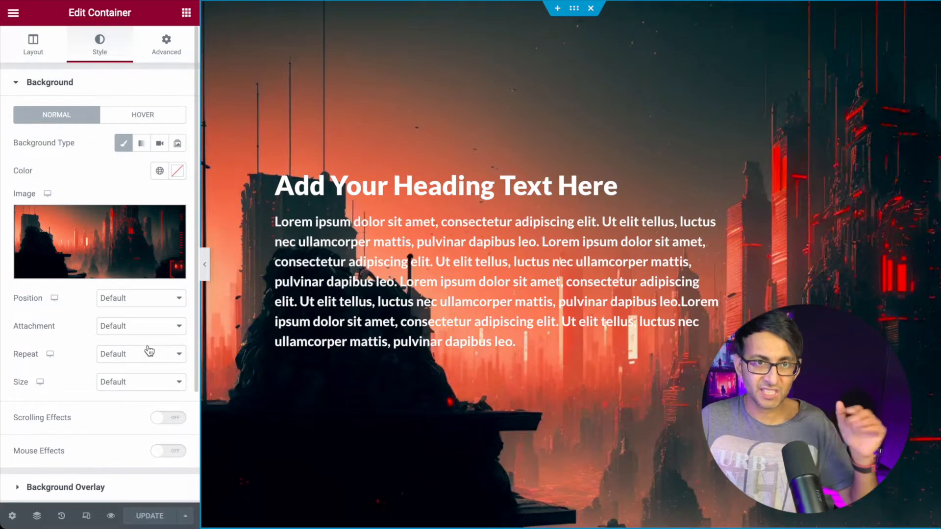
mouse_move(143, 333)
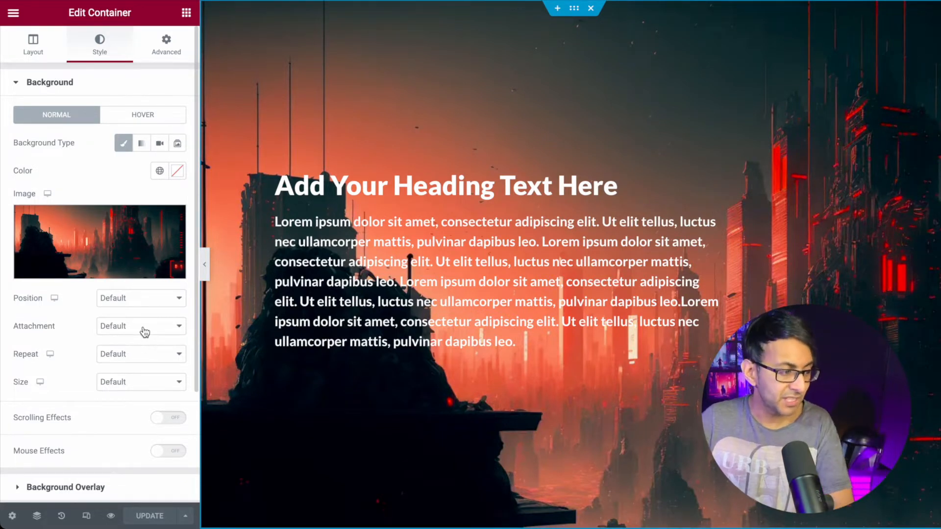
click(141, 326)
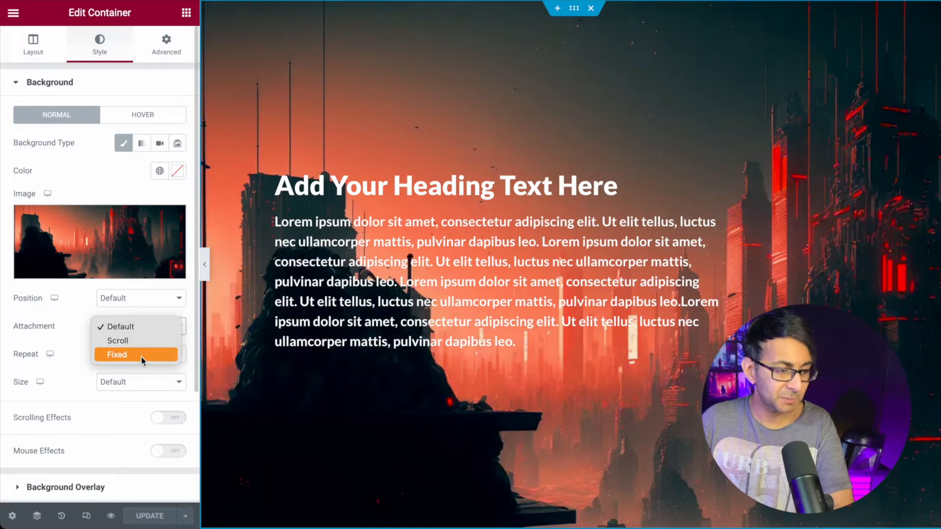
click(117, 353)
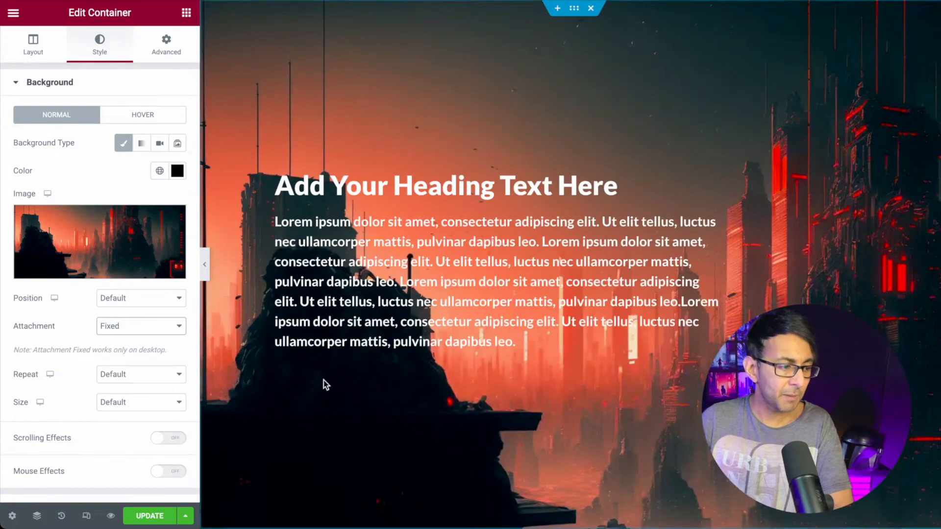
click(539, 12)
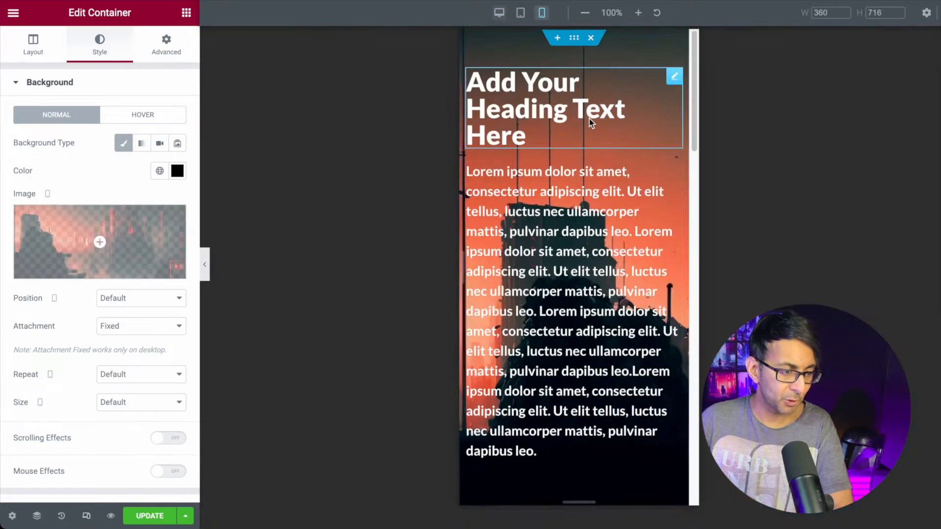
scroll(down, 3)
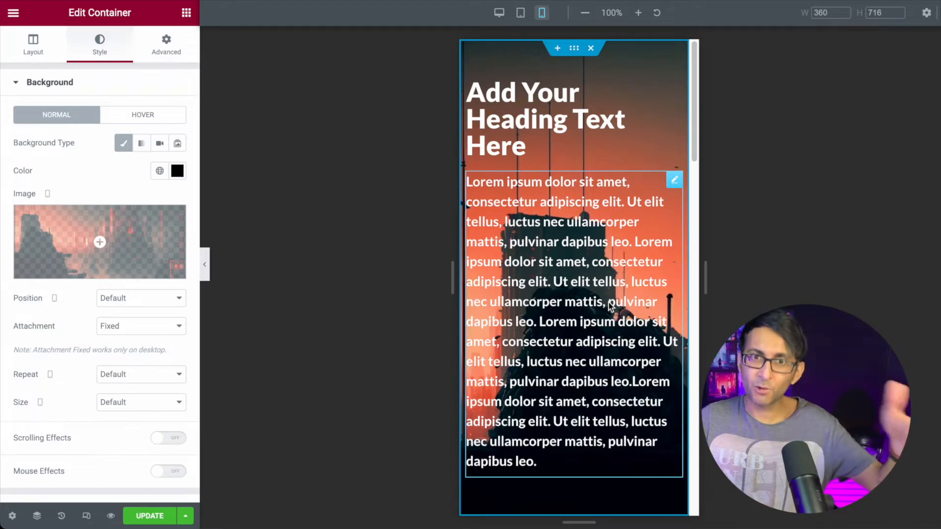
mouse_move(642, 219)
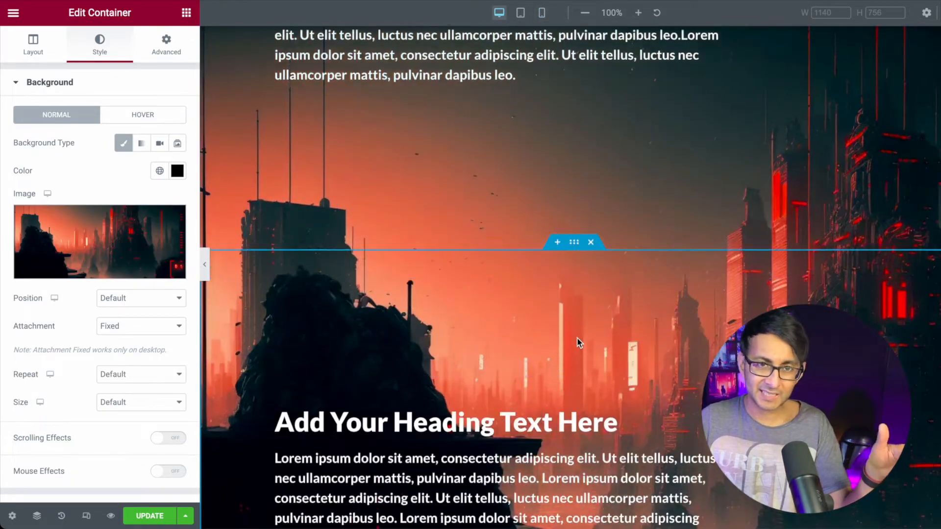
scroll(down, 3)
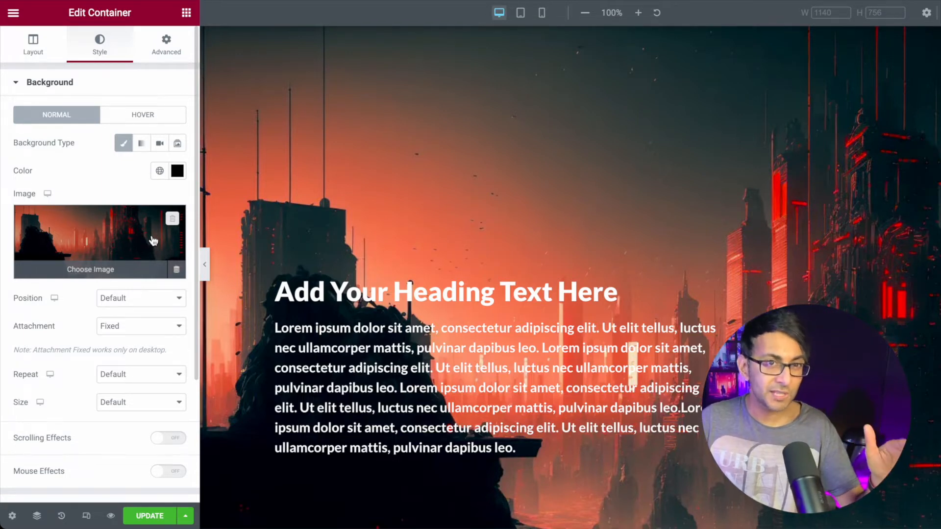
Clear the container's city background image via the media library
click(90, 269)
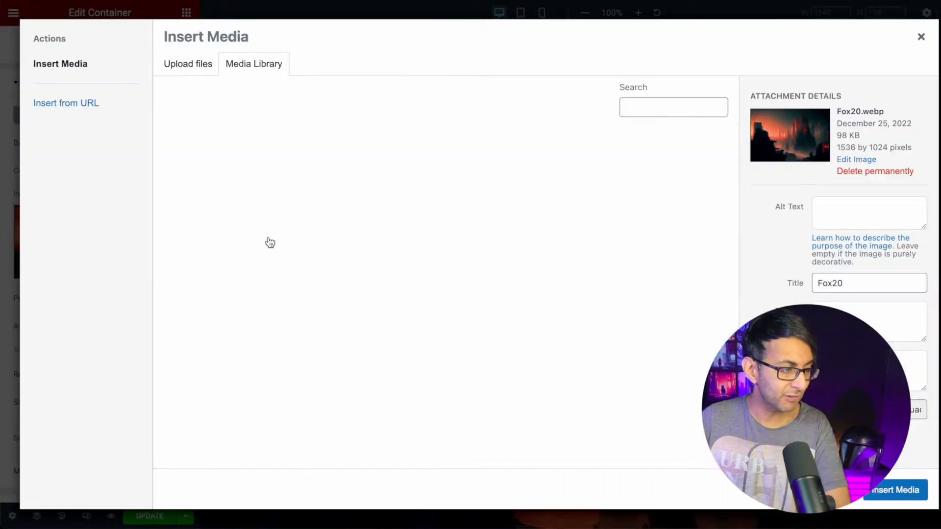
click(921, 36)
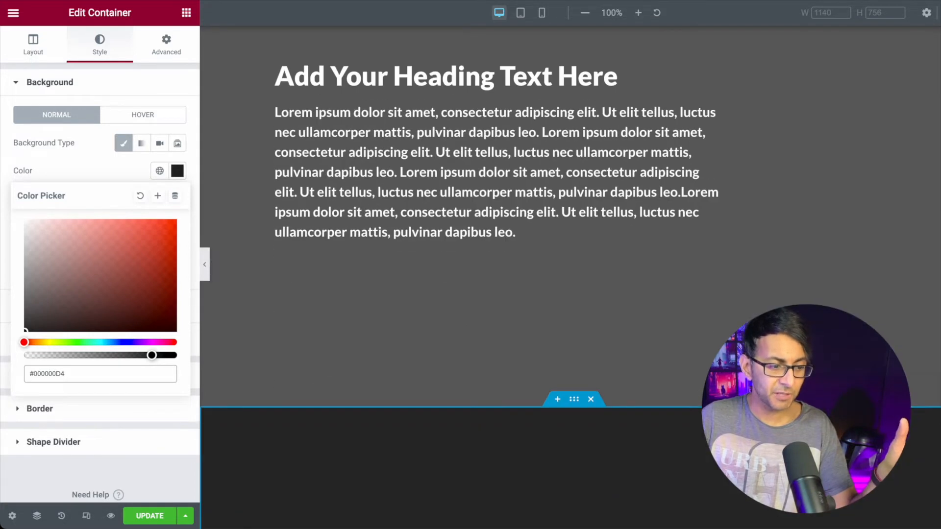
mouse_move(729, 311)
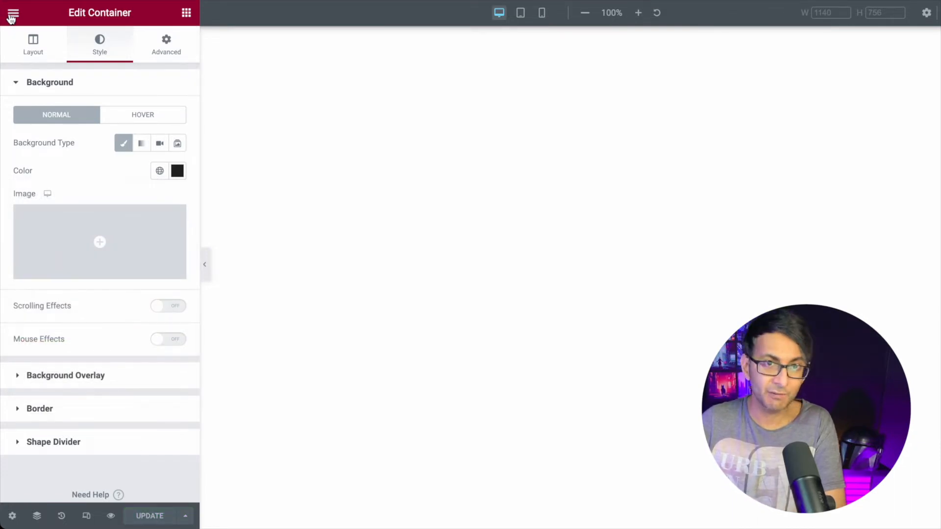
In Site Settings > Background, apply the New Item #18 purple global colour
click(13, 13)
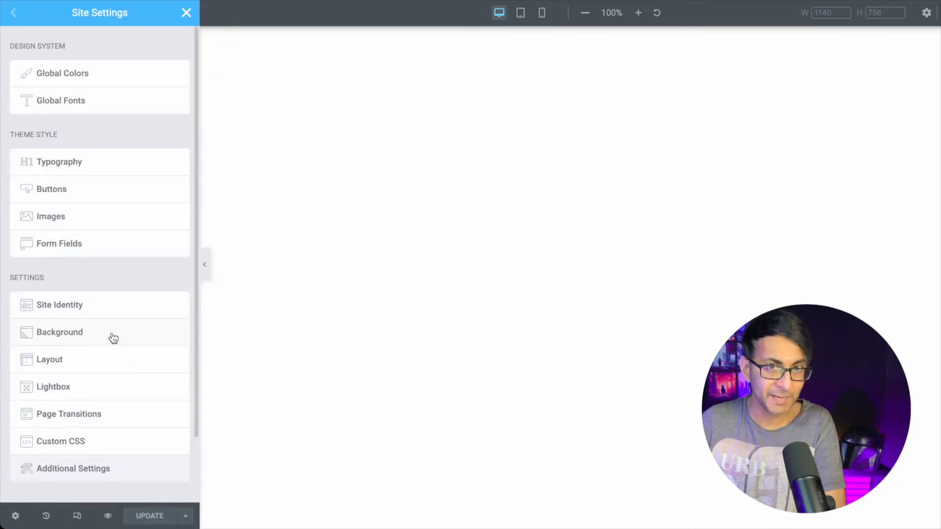
click(58, 332)
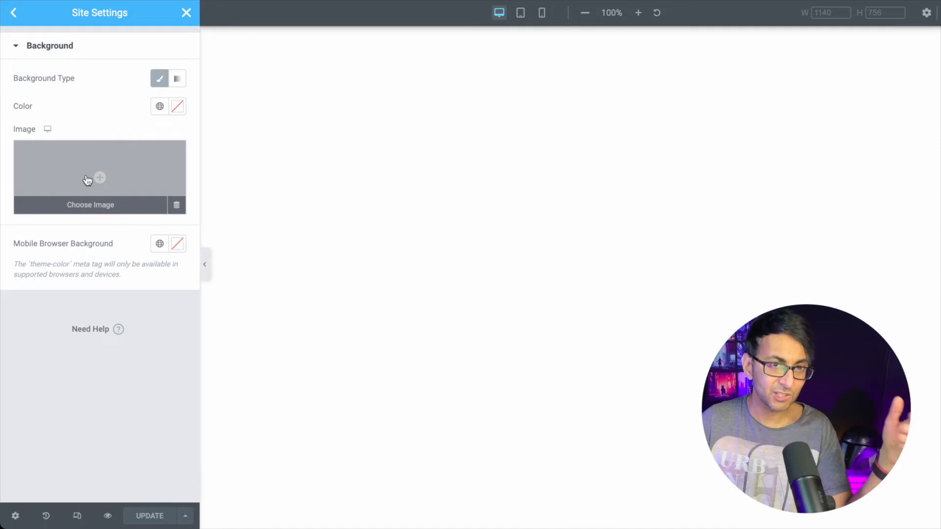
click(159, 106)
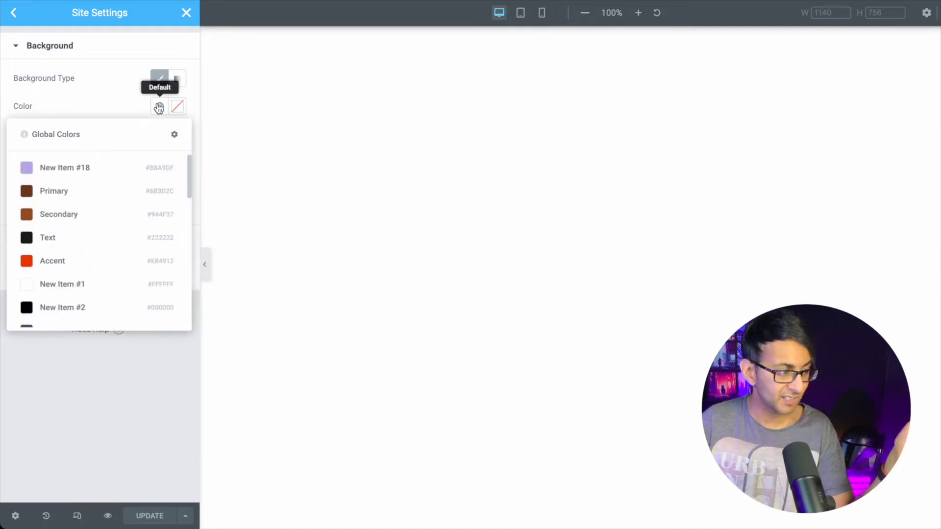
click(65, 168)
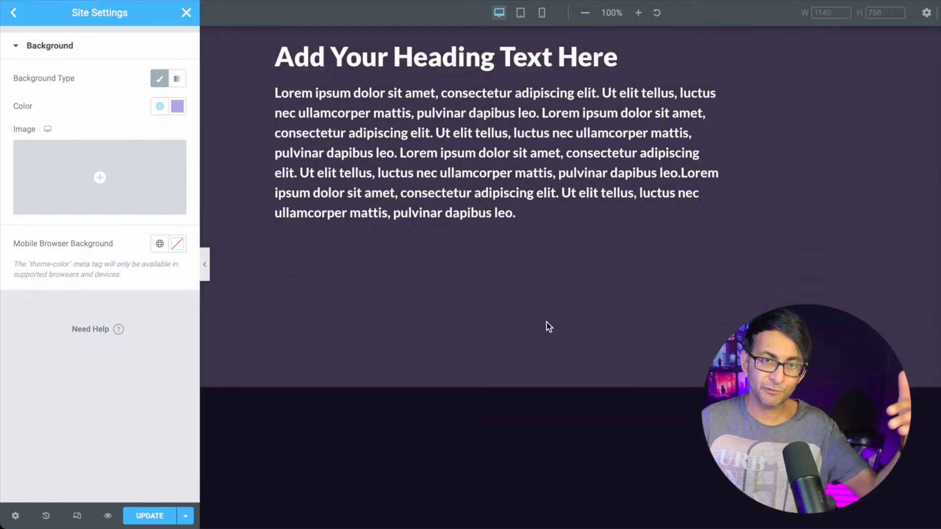
Clear the site background colour again from the colour picker
scroll(down, 3)
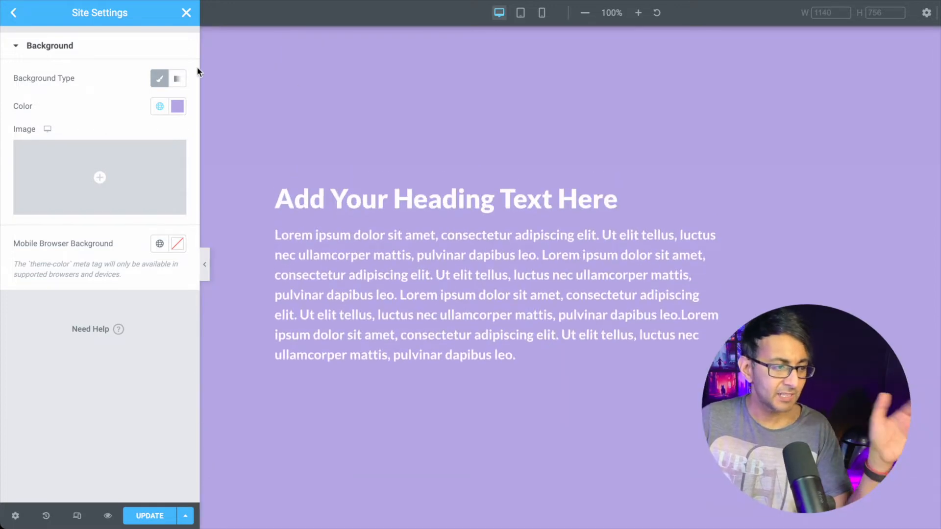
click(177, 105)
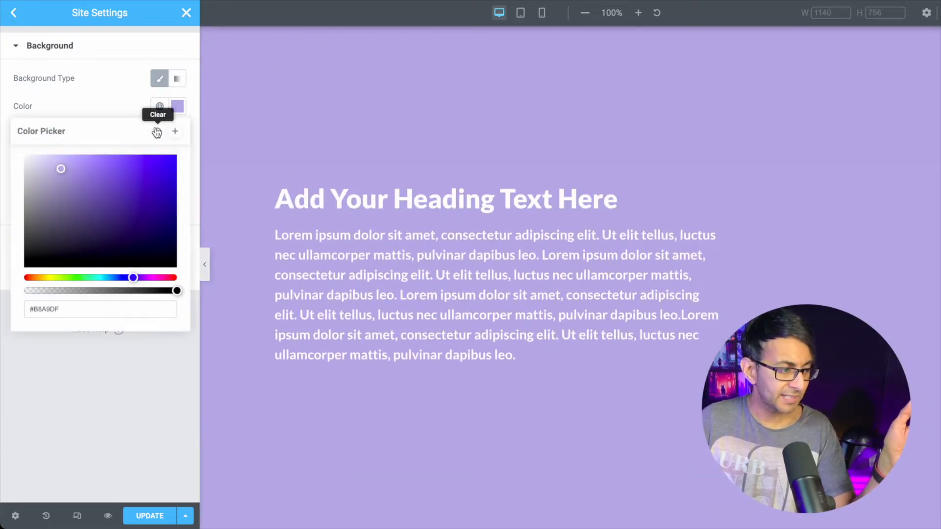
click(156, 131)
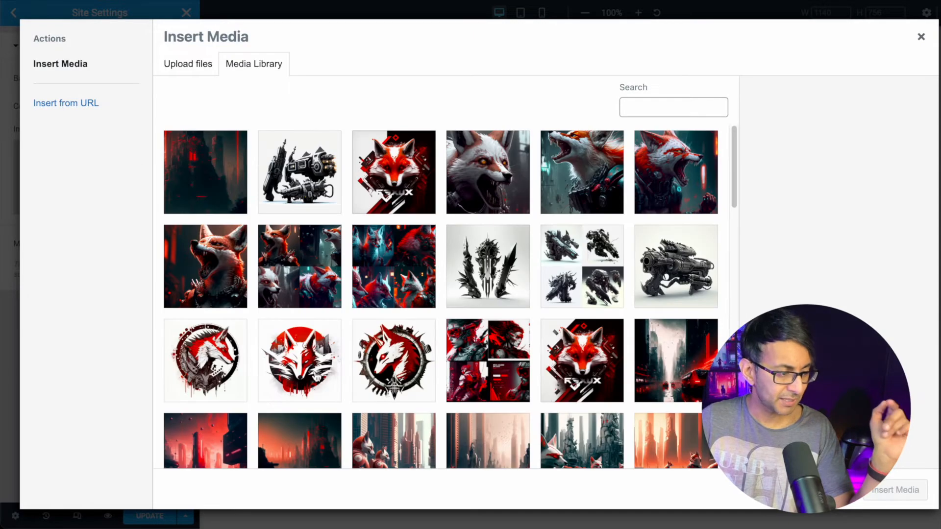
Insert the red city image as the site background and preview at phone width
click(299, 368)
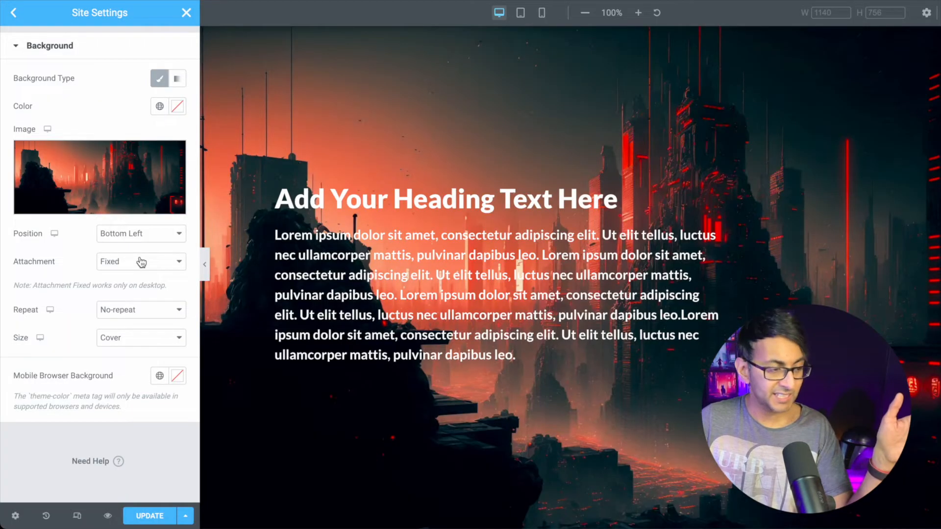
mouse_move(143, 314)
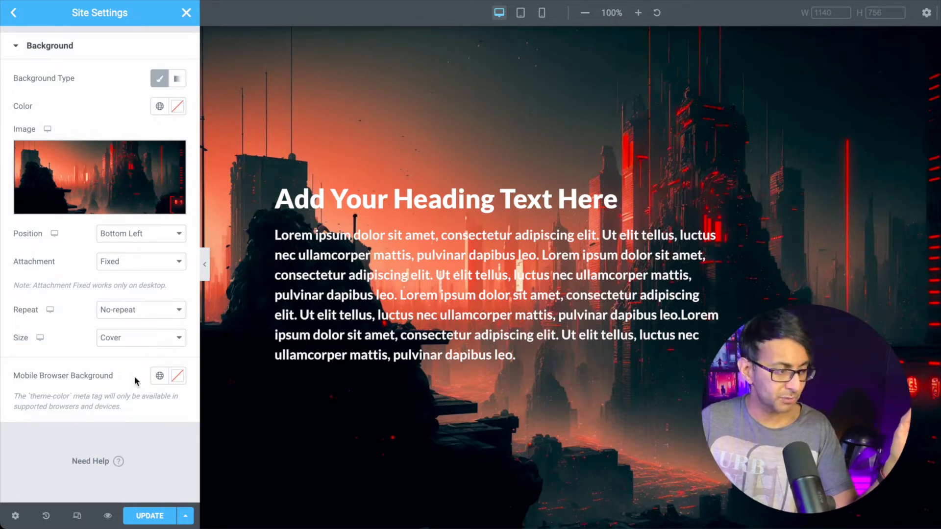
mouse_move(108, 516)
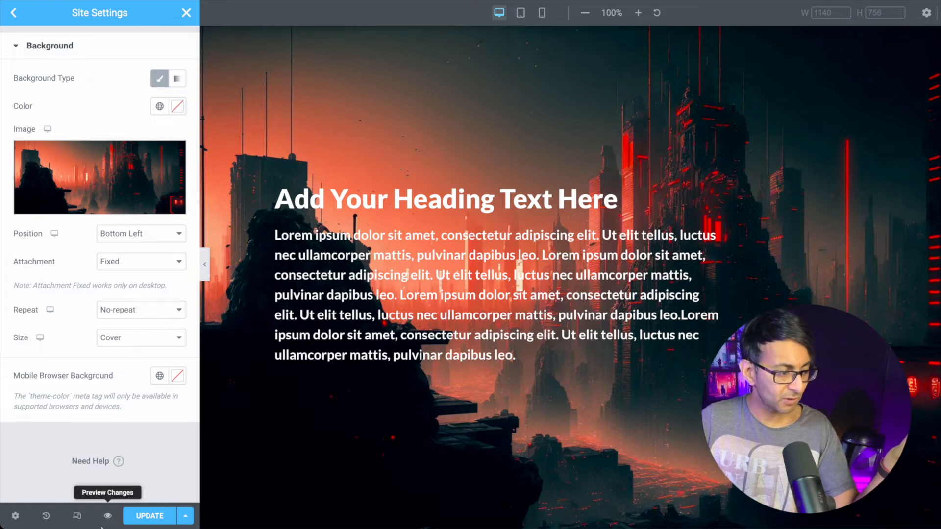
click(540, 12)
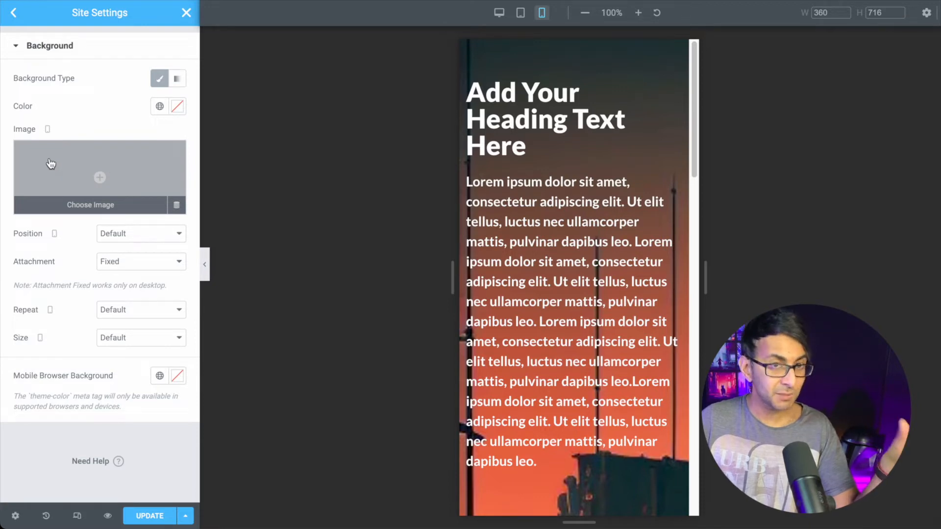
Set the Fox20Mobile portrait city image as the mobile-breakpoint site background
click(89, 204)
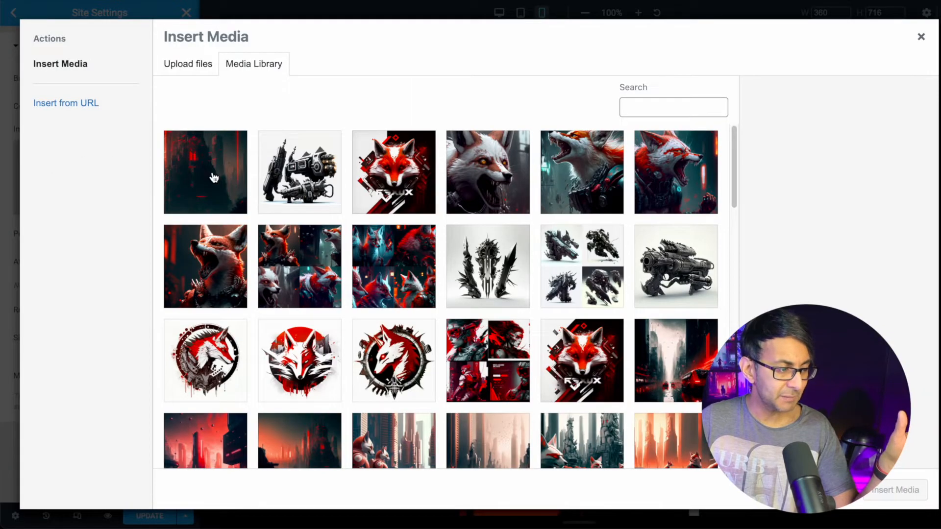
click(204, 172)
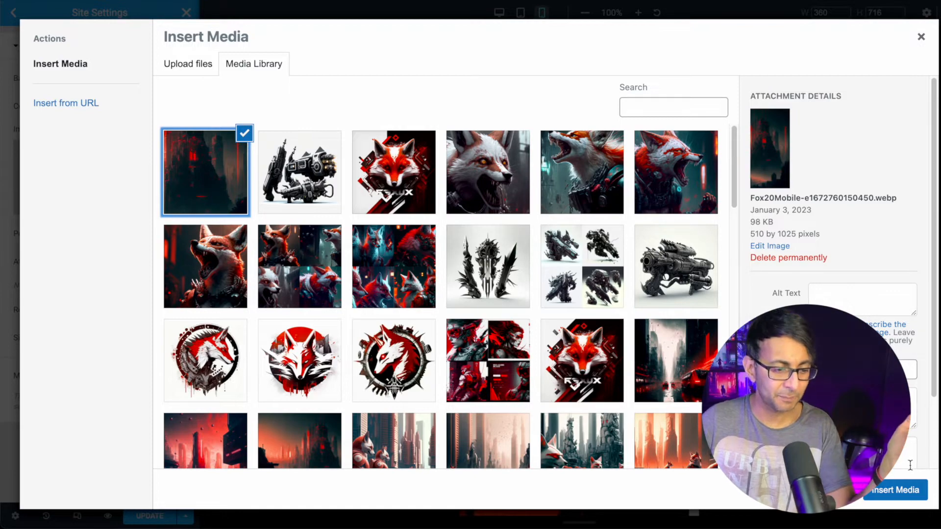
click(893, 490)
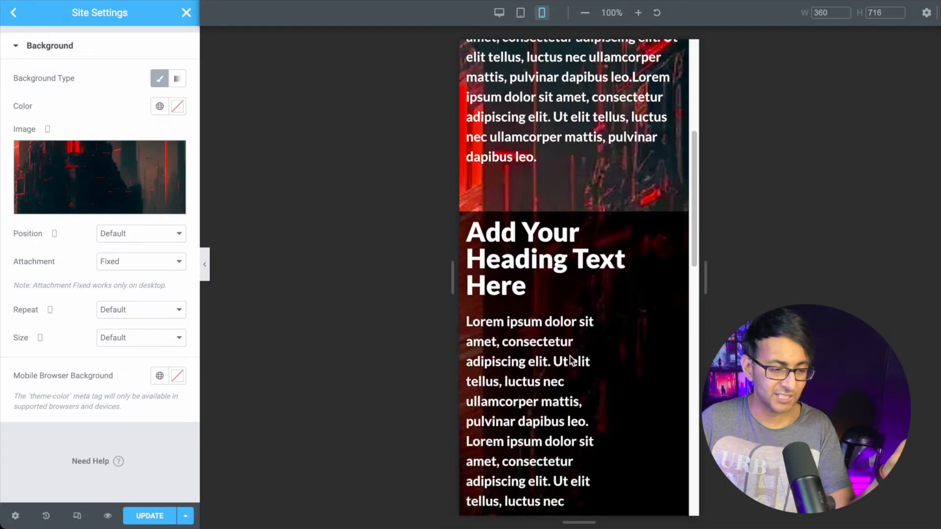
scroll(down, 3)
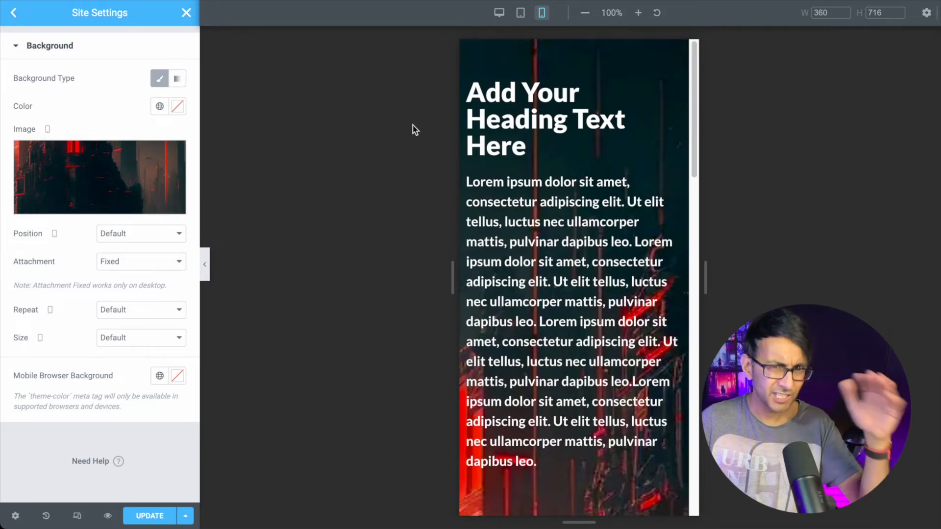
mouse_move(365, 131)
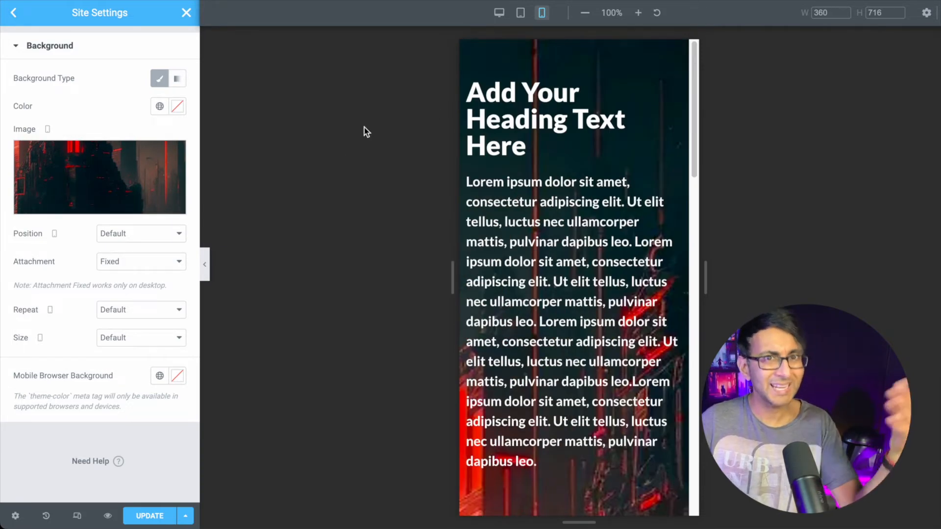
mouse_move(499, 11)
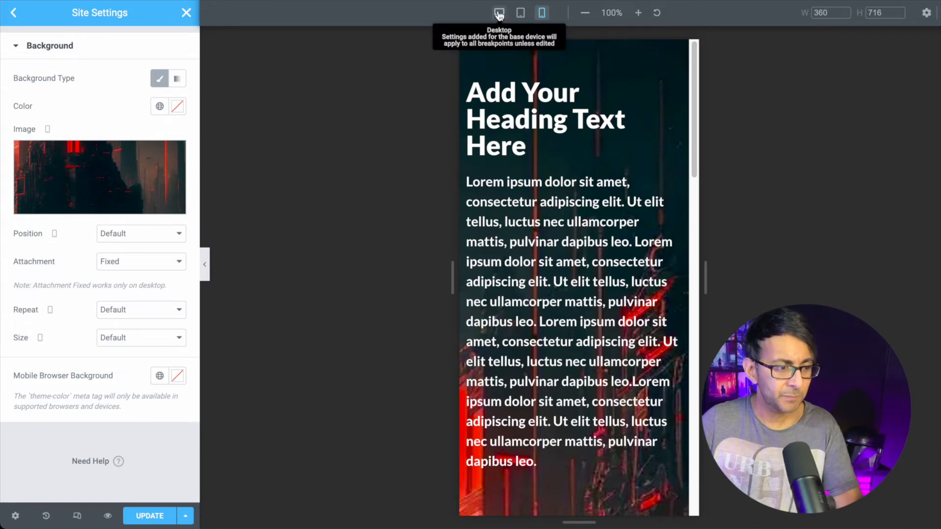
Switch to desktop view, save with Update, and hide the panel for a full-width preview
click(499, 11)
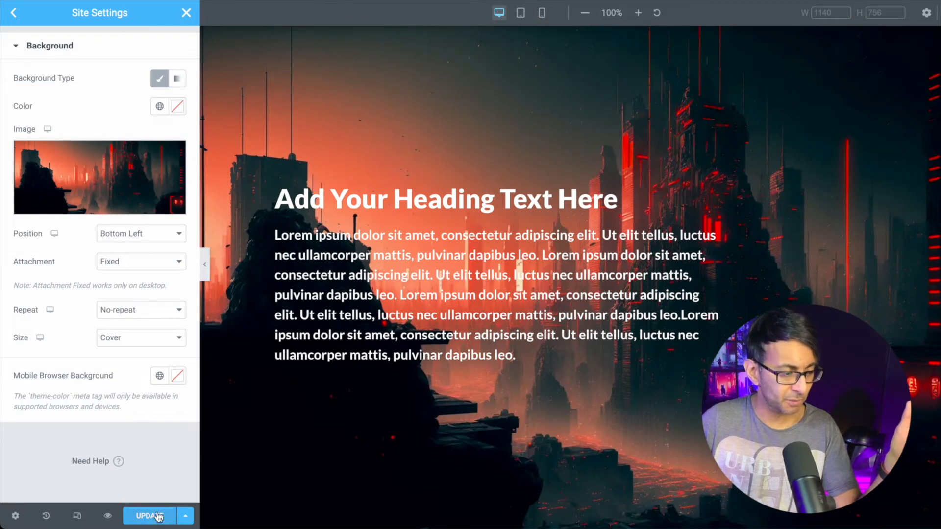
click(149, 517)
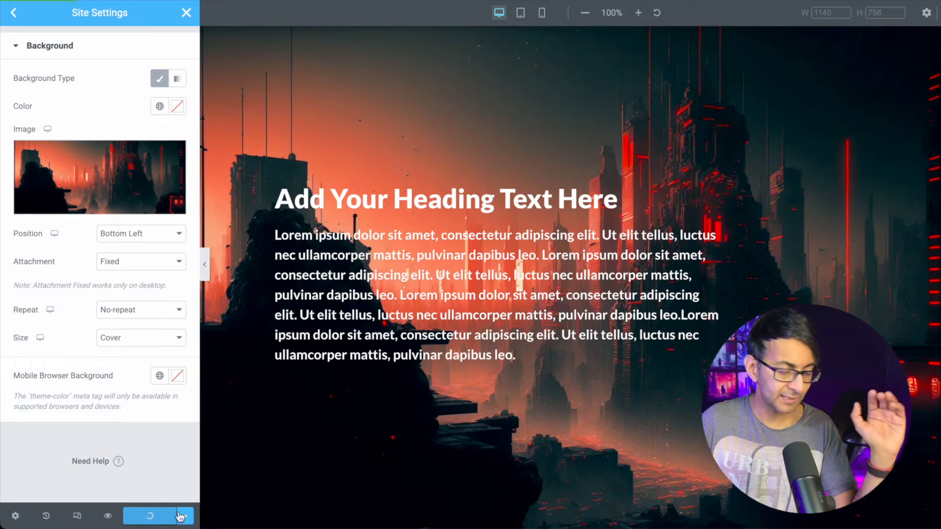
click(158, 515)
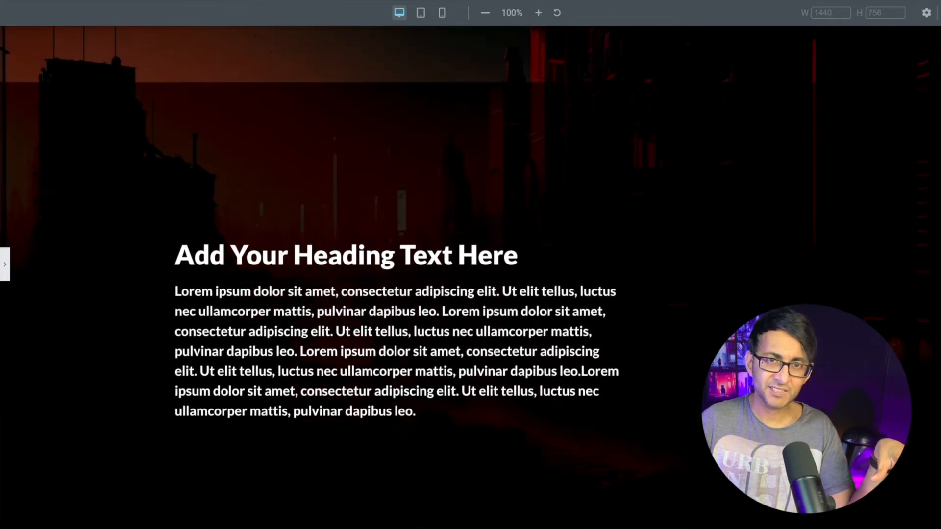
Scroll through the sections to confirm the fixed city background, then restore the panel
scroll(down, 3)
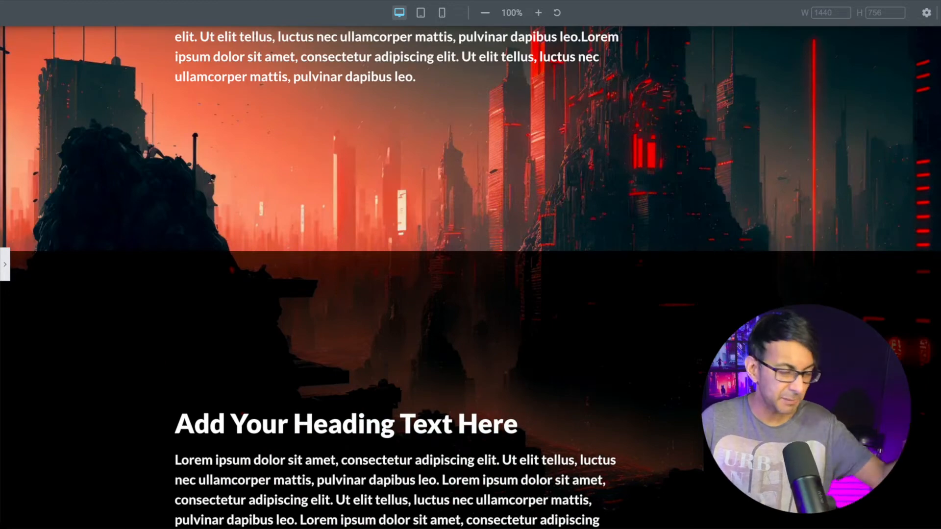
scroll(down, 3)
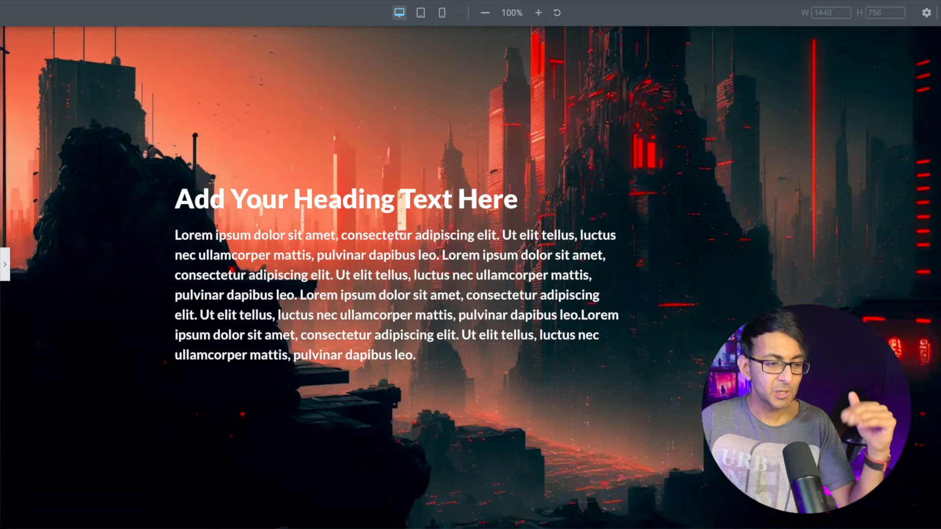
scroll(down, 3)
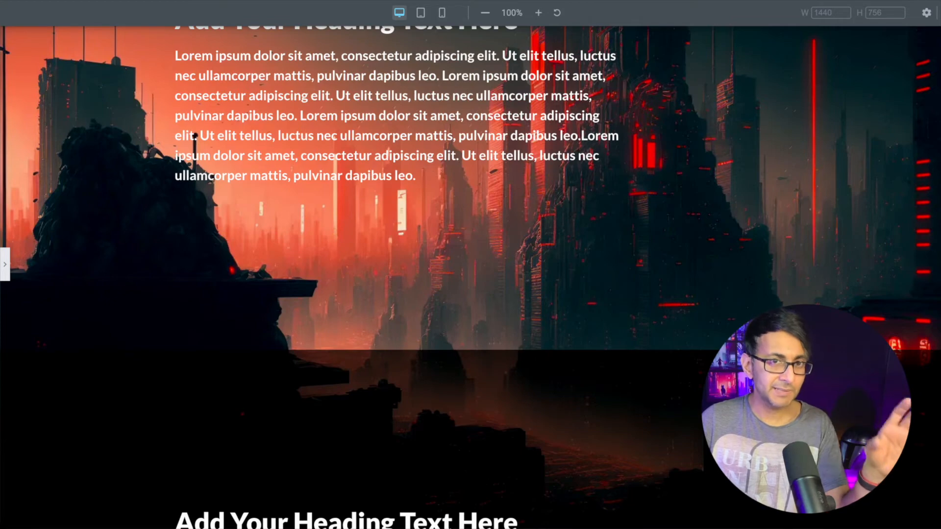
scroll(down, 3)
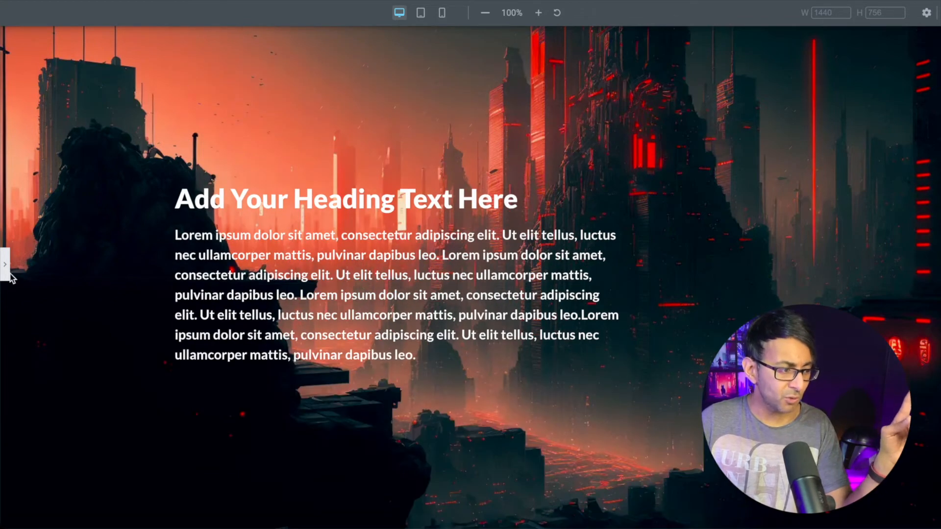
click(6, 262)
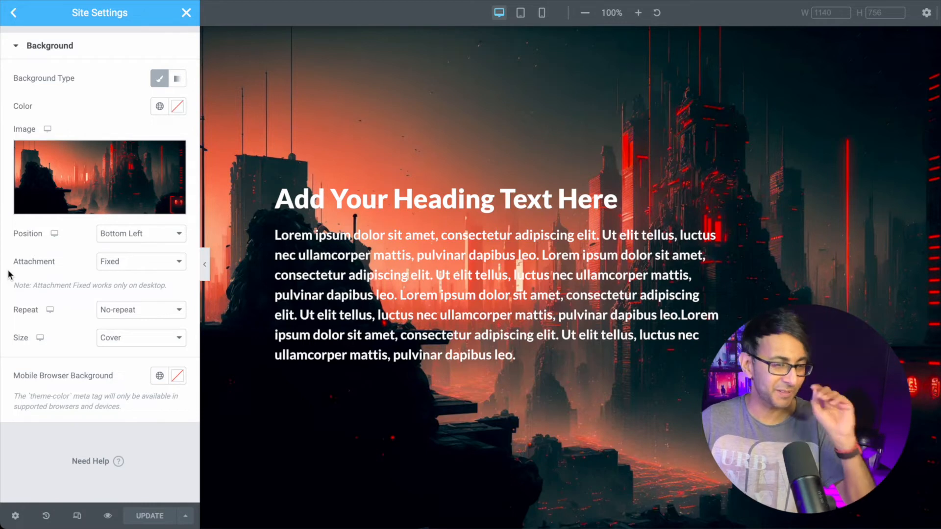
mouse_move(432, 441)
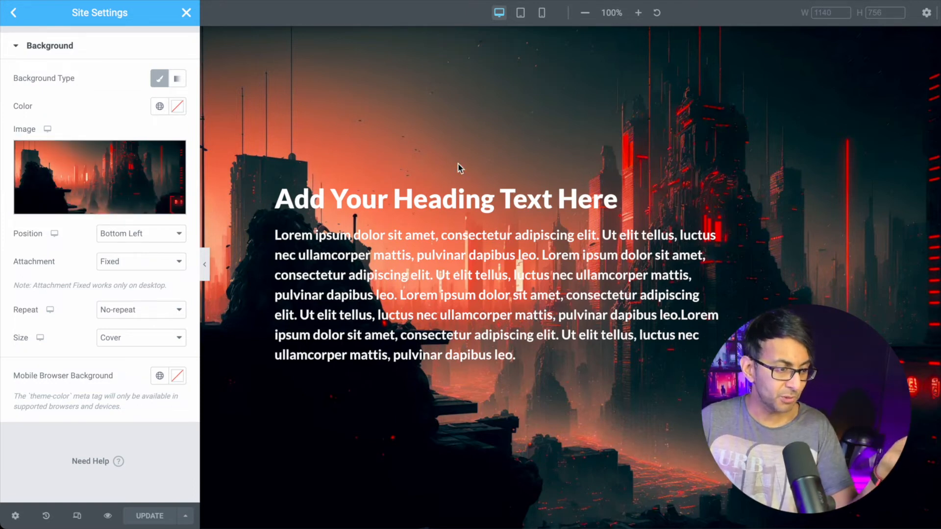
Leave Site Settings and inspect the Text Editor's Advanced > Background options
click(12, 12)
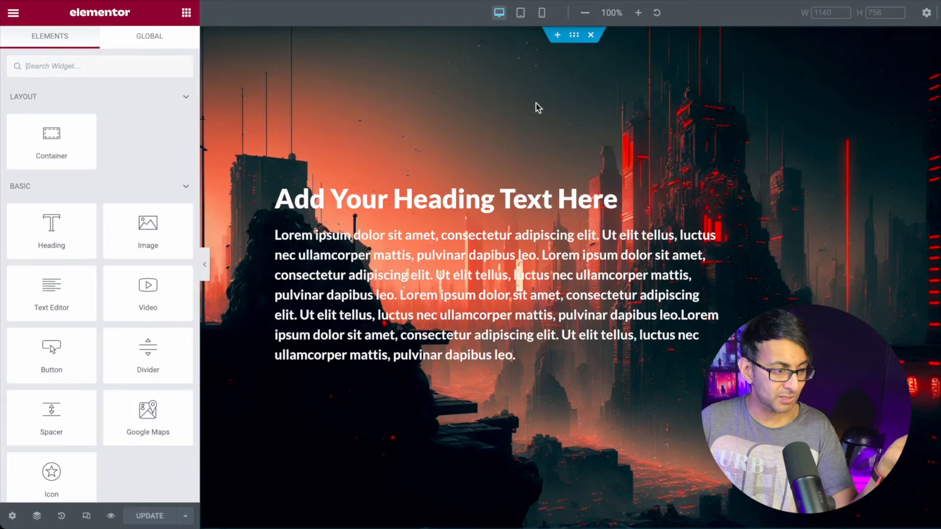
click(445, 199)
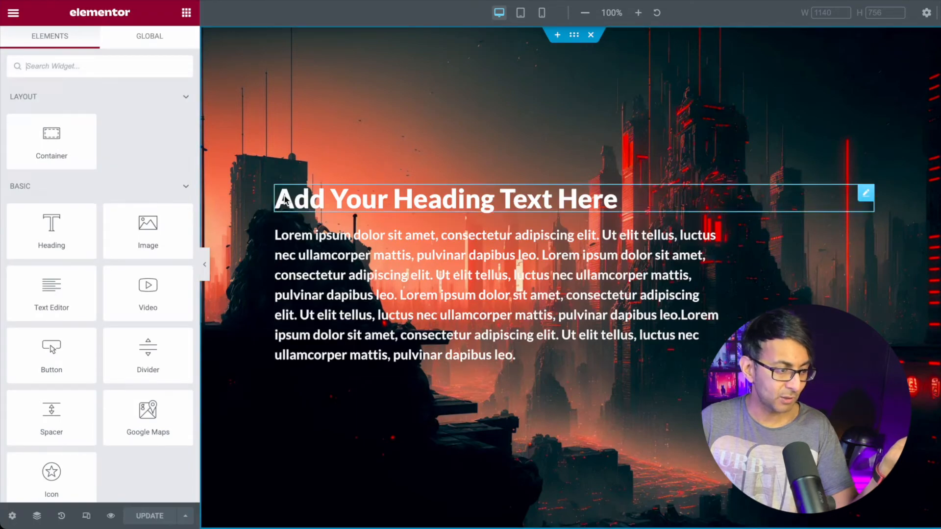
click(480, 294)
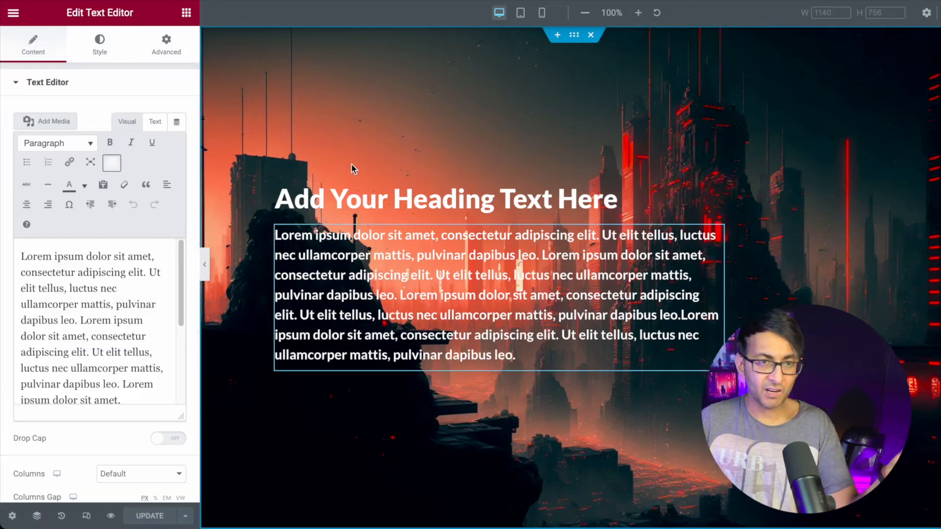
click(166, 44)
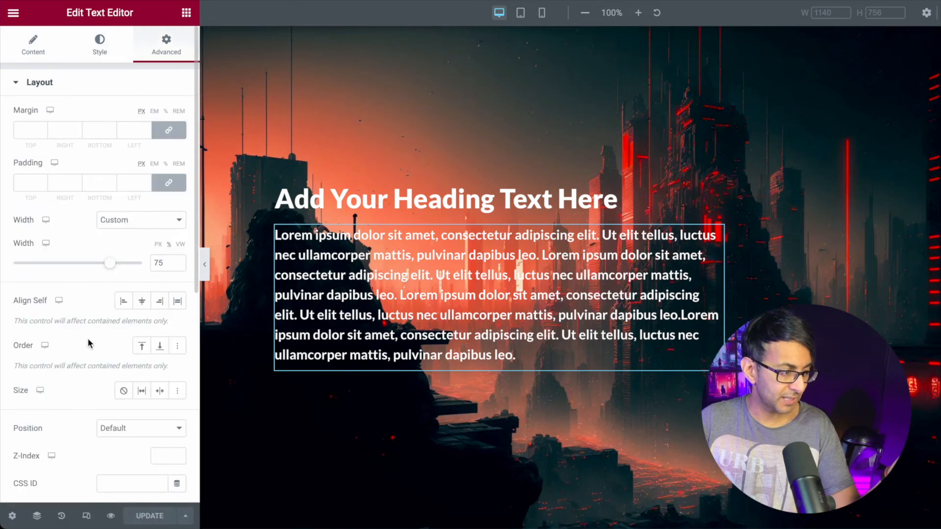
click(50, 182)
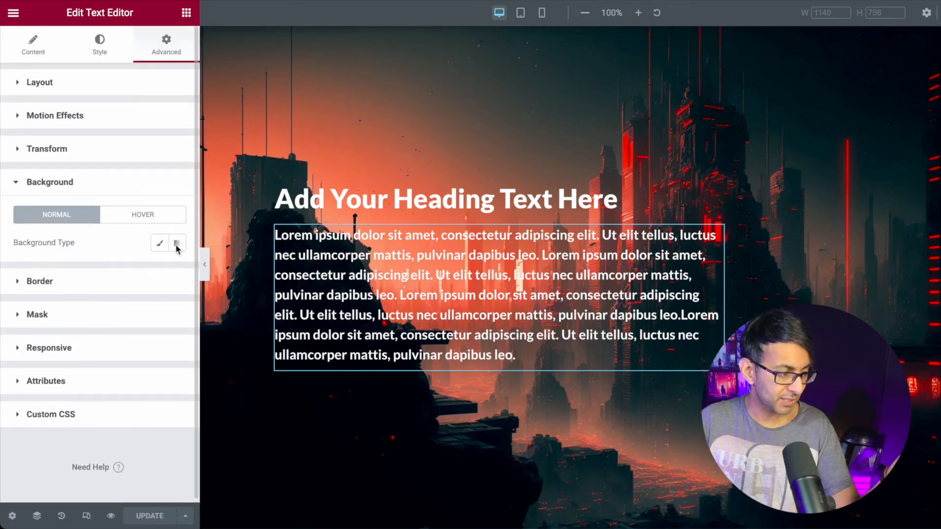
Bring up the container's Style > Background global colour choices
click(159, 242)
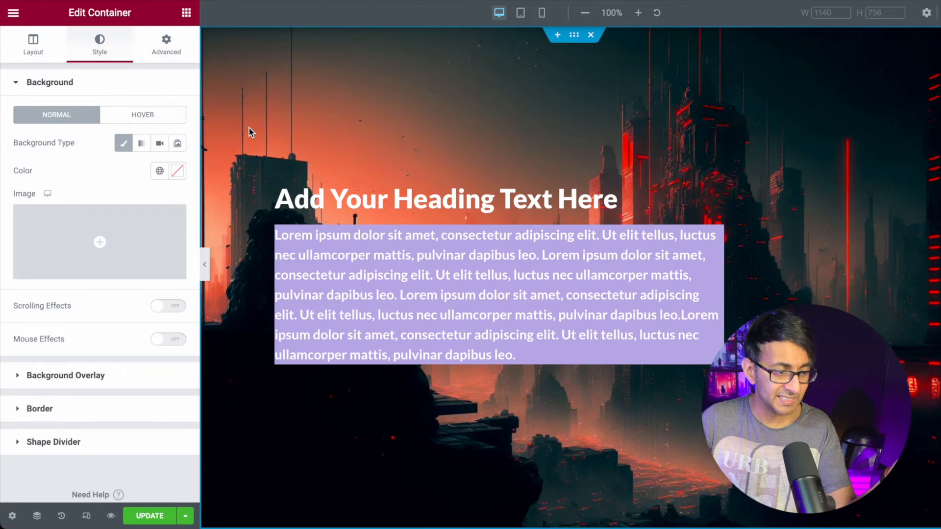
mouse_move(437, 165)
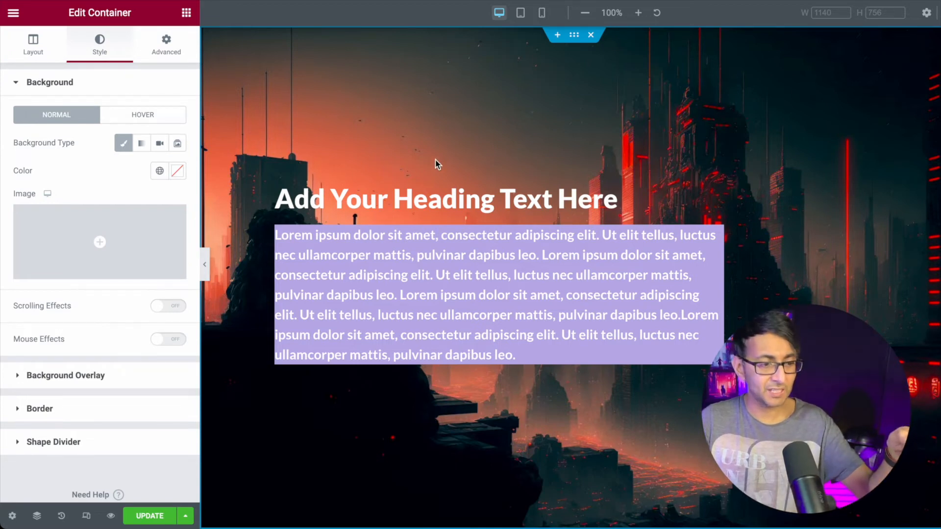
click(159, 171)
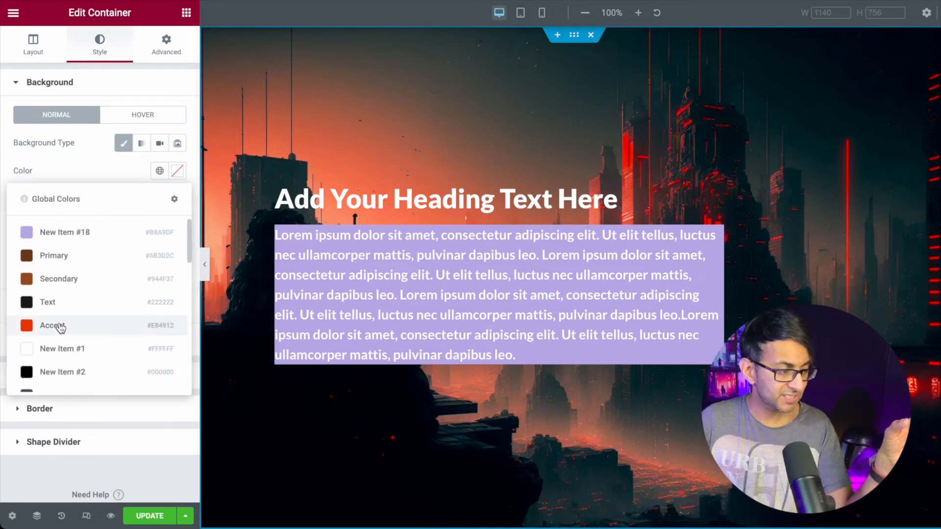